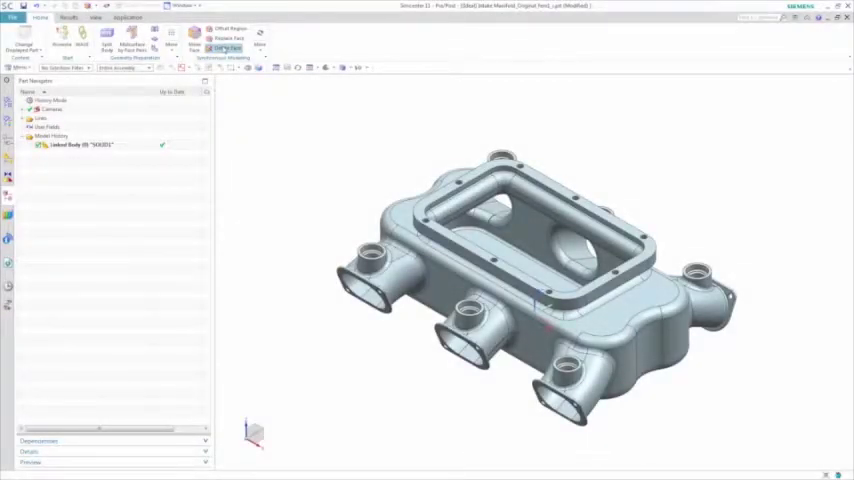
Step: Delete the 10 mm bolt holes from the manifold with a Delete Face feature
left_click(228, 47)
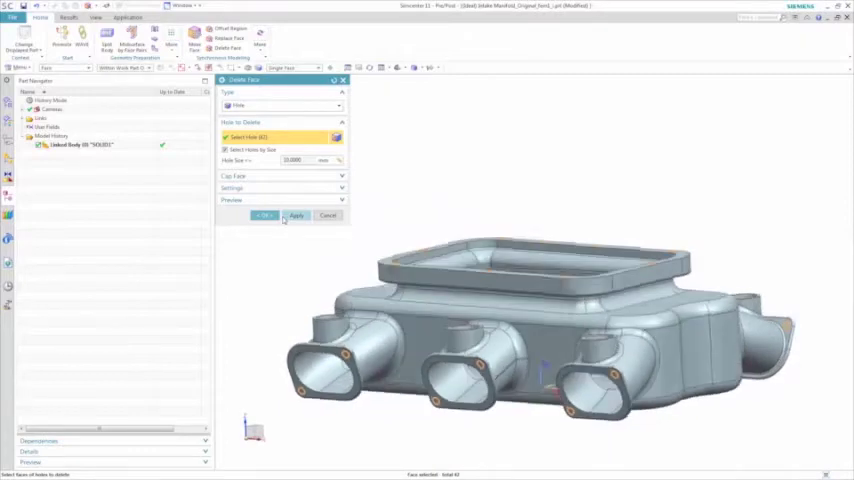
left_click(264, 216)
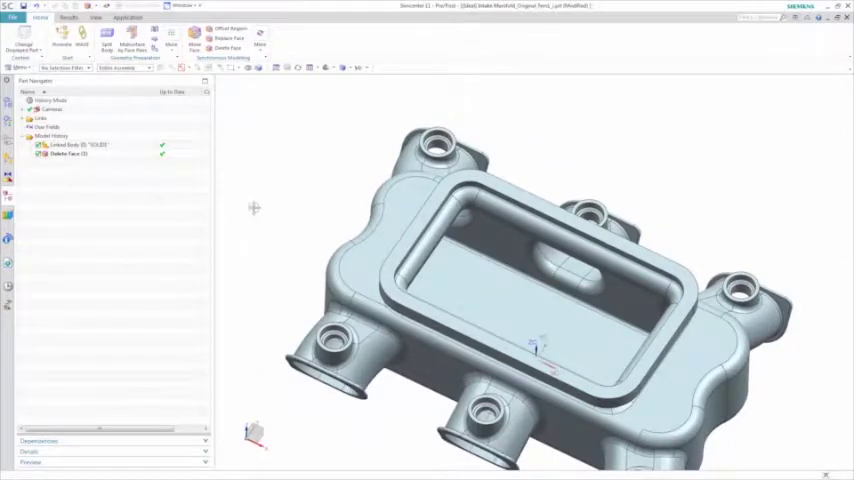
Step: From the Delete Face feature, extract a copy of the manifold body and mark faces for deletion
left_click(70, 154)
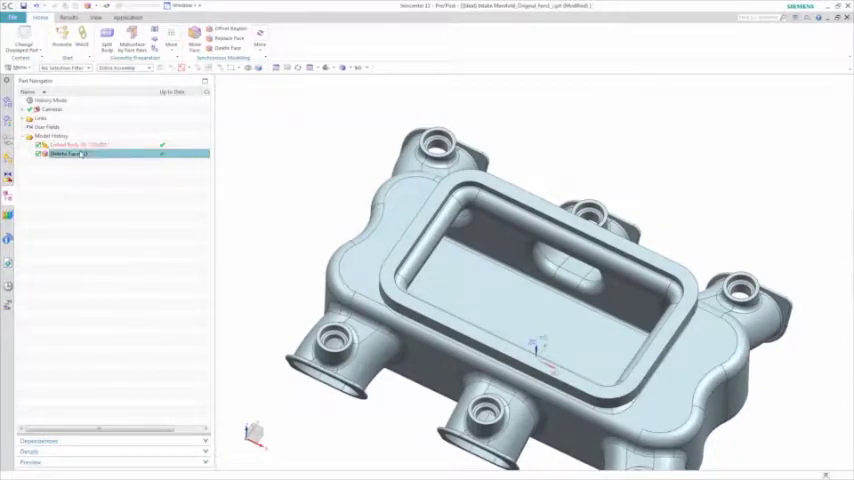
right_click(68, 154)
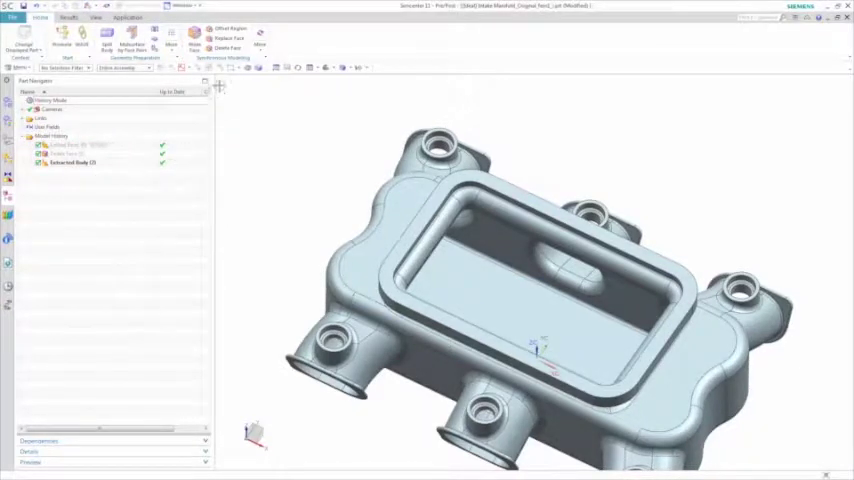
left_click(228, 48)
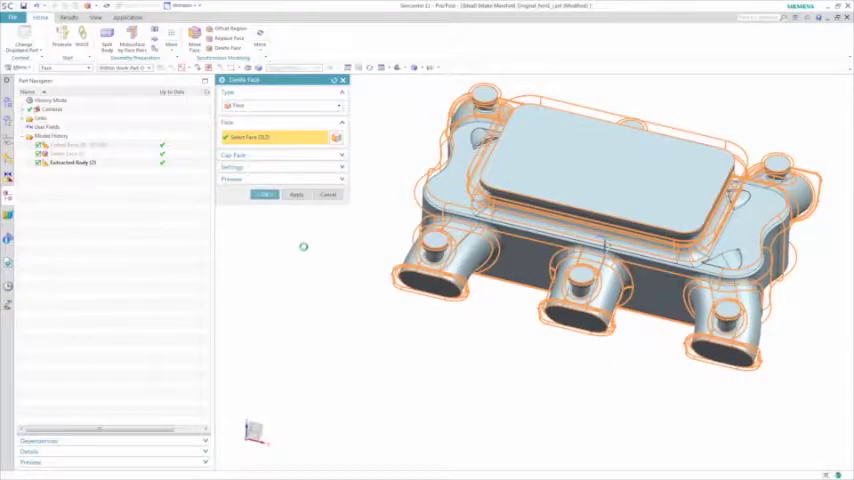
left_click(264, 194)
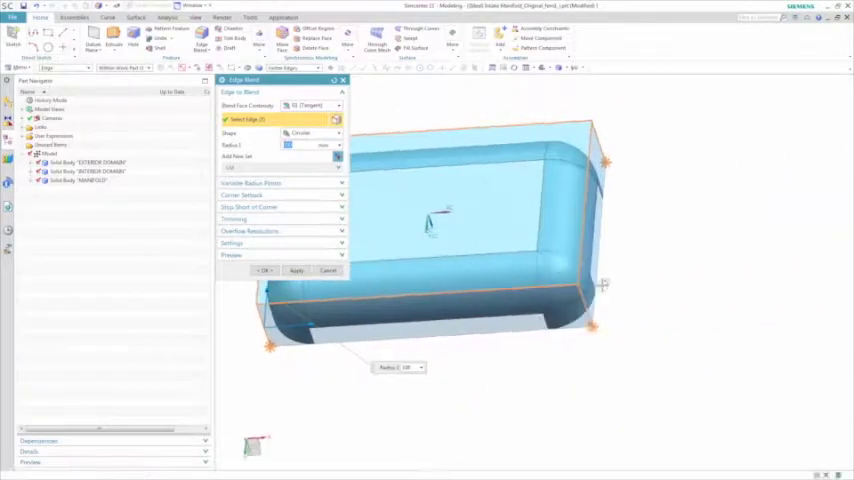
Step: Edge-blend the outer block and subtract the inner body from it
left_click(264, 270)
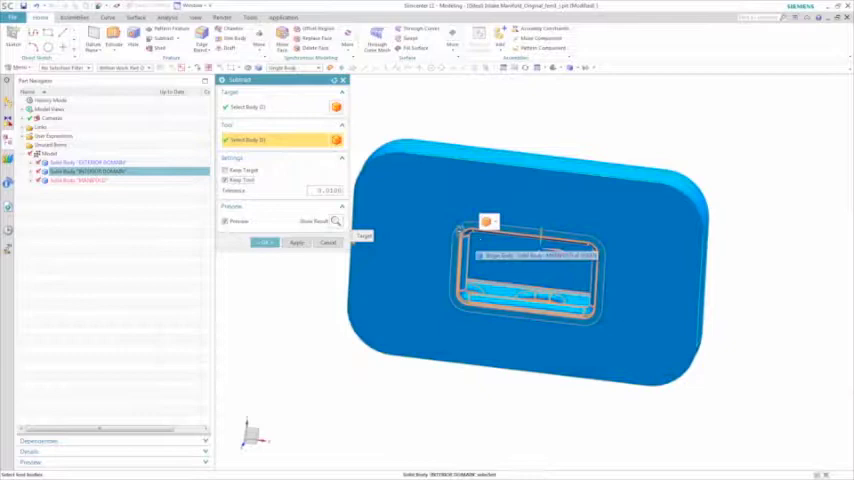
left_click(297, 243)
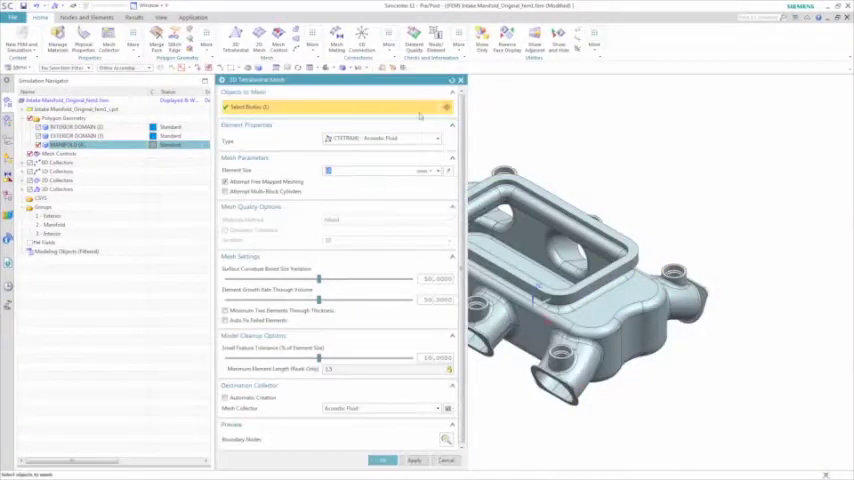
Step: Mesh the MANIFOLD polygon body with 3D tetrahedral elements at the set element size
left_click(437, 138)
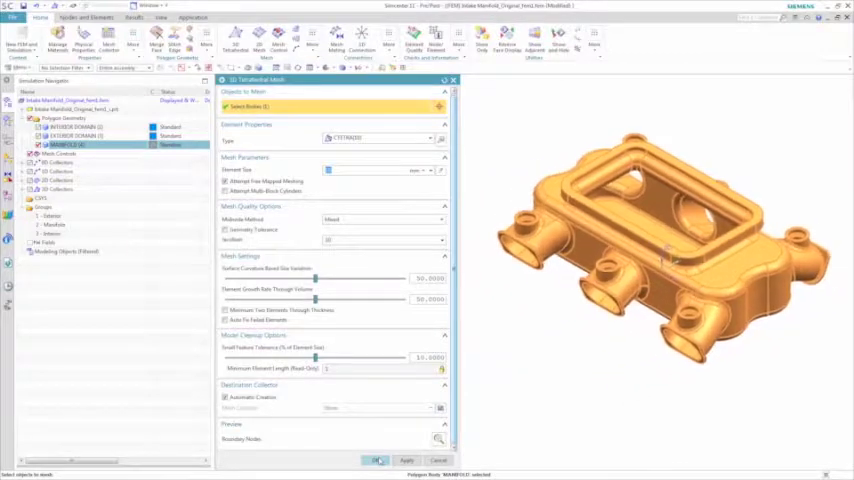
left_click(375, 460)
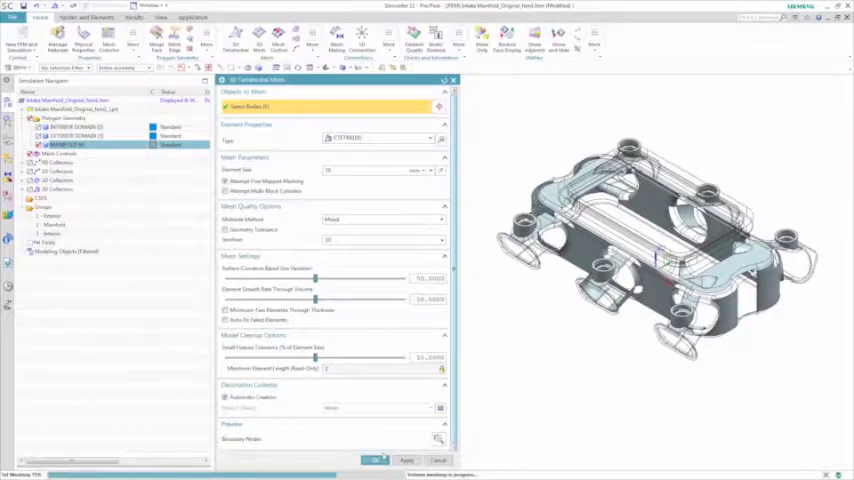
left_click(374, 460)
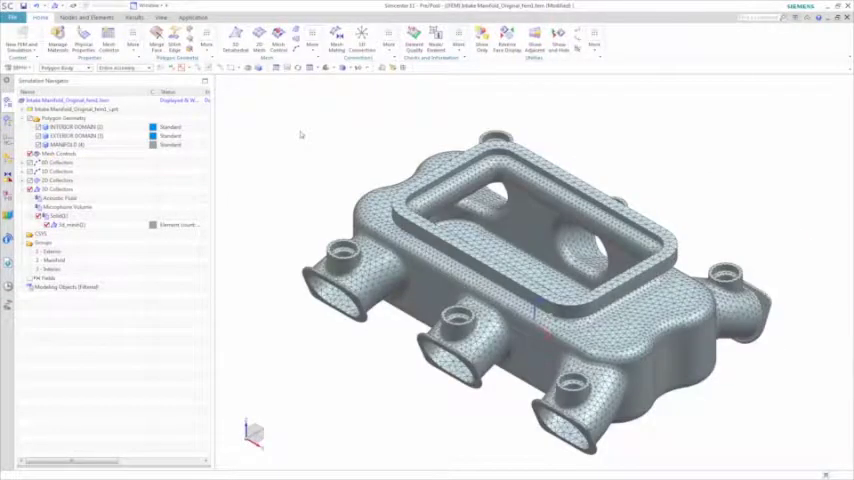
Step: Mesh INTERIOR DOMAIN with CTETRA acoustic fluid tetrahedra in the Acoustic Fluid collector
right_click(52, 270)
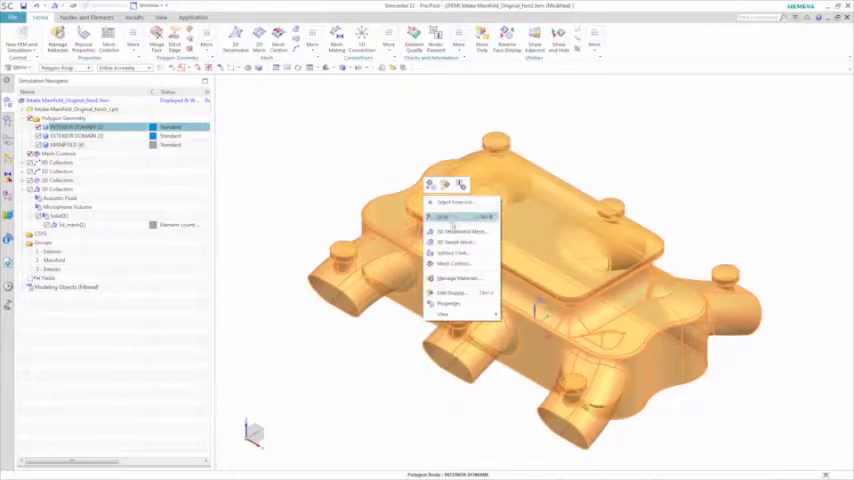
left_click(452, 218)
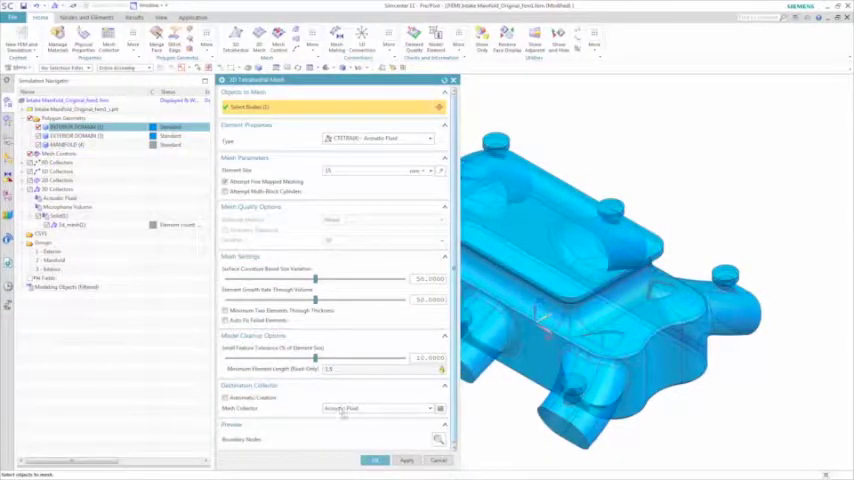
left_click(374, 460)
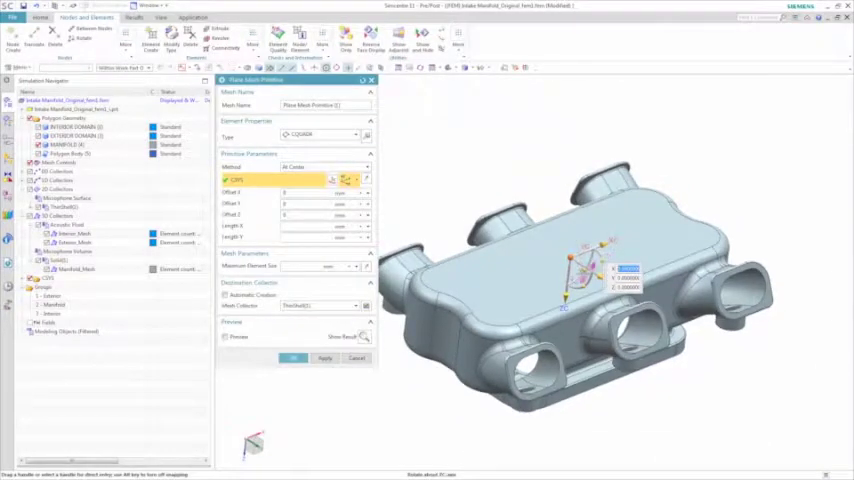
Step: Create a CQUAD4 plane mesh at the CSYS centre in the Microphone Surface collector
triple_click(325, 105)
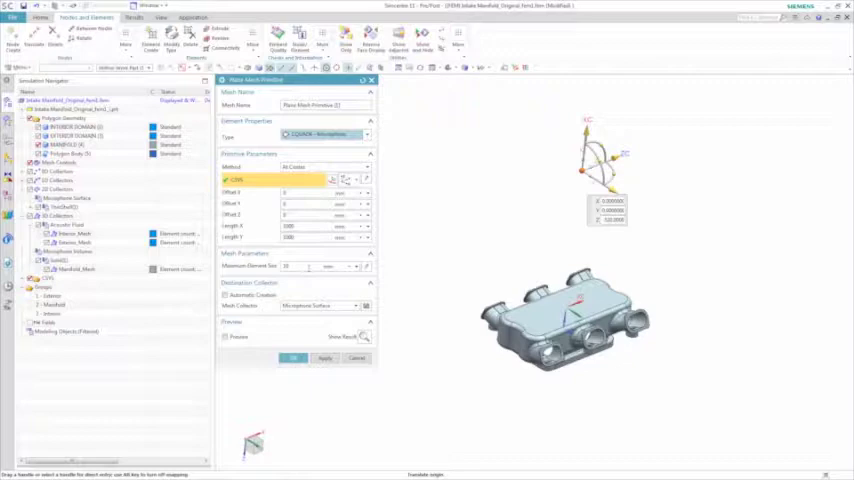
left_click(226, 337)
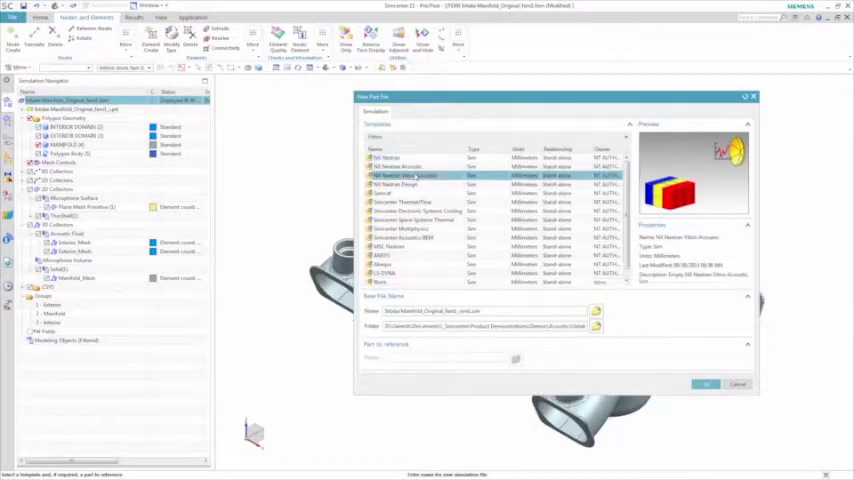
Step: Create a simulation from the NX Nastran Vibro-Acoustic template with a direct frequency solution
left_click(706, 385)
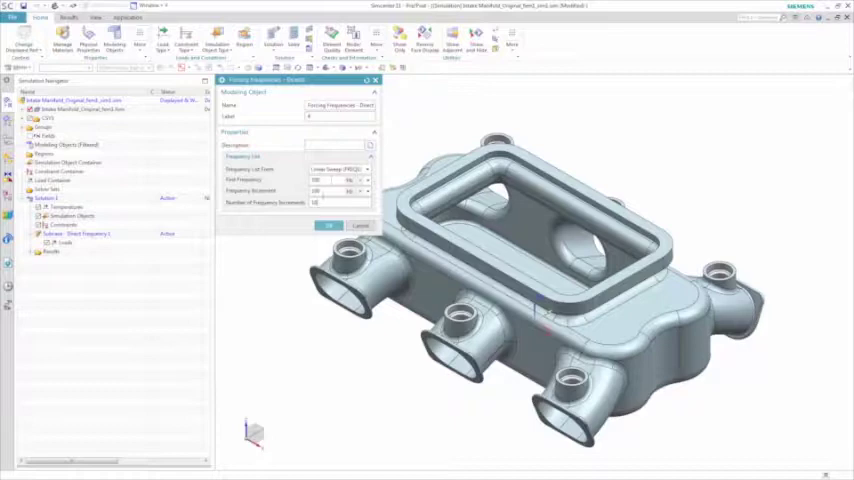
Step: Define the forcing frequencies as a linear sweep with first frequency, increment and count
left_click(329, 225)
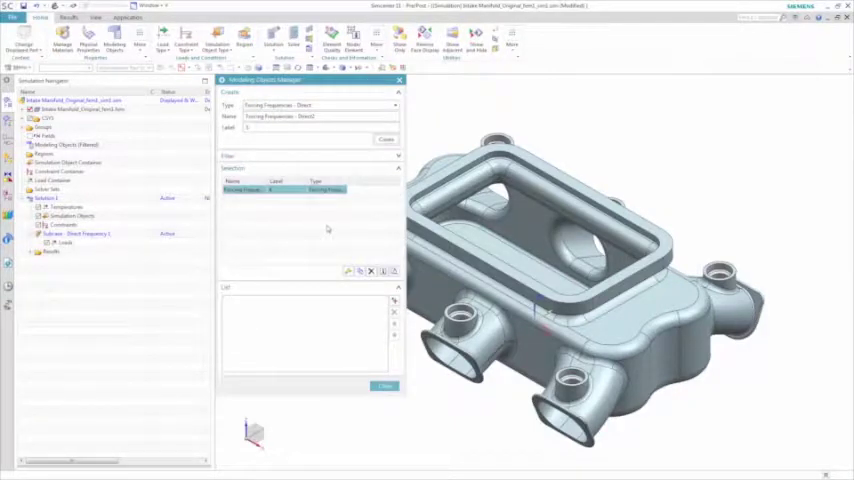
left_click(385, 139)
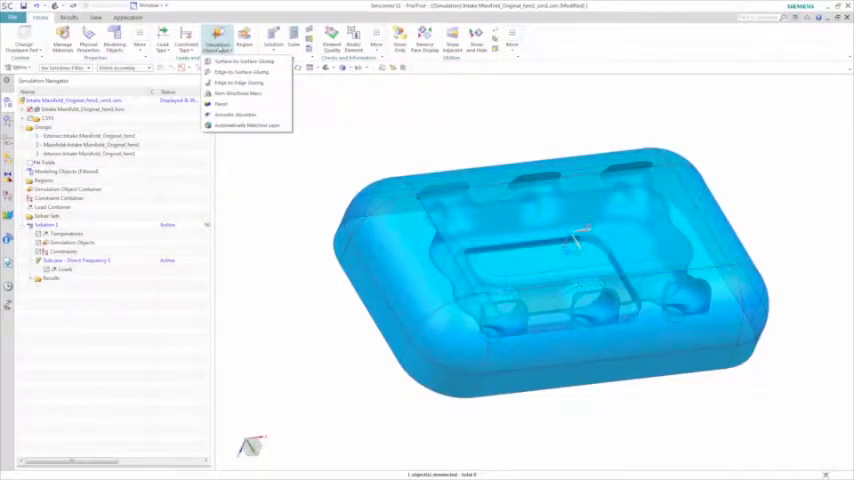
Step: Add an active automatically matched layer using the layer and radiation surfaces
left_click(247, 125)
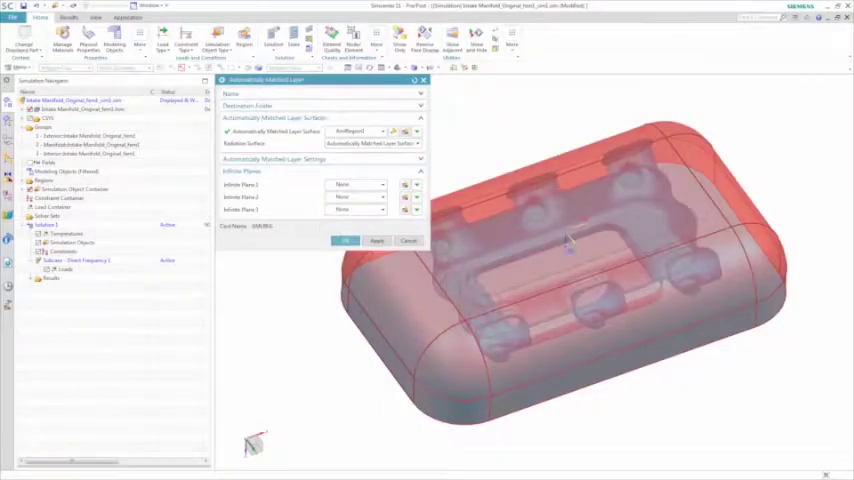
left_click(345, 241)
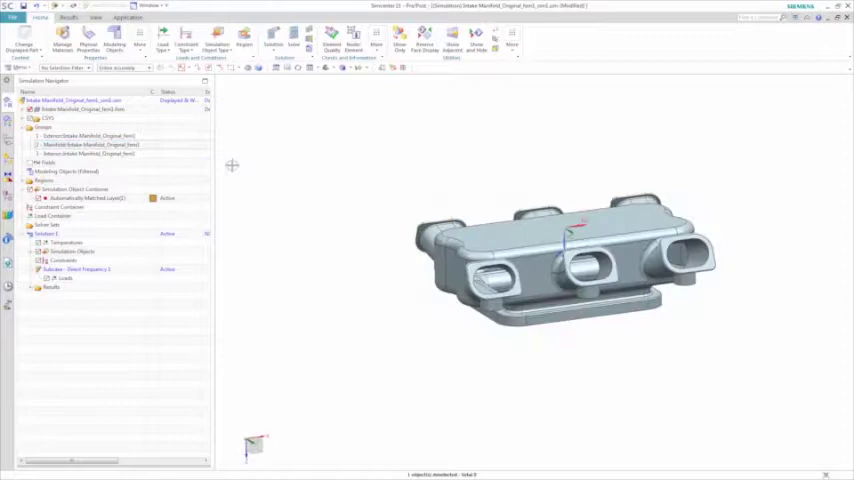
mouse_move(377, 146)
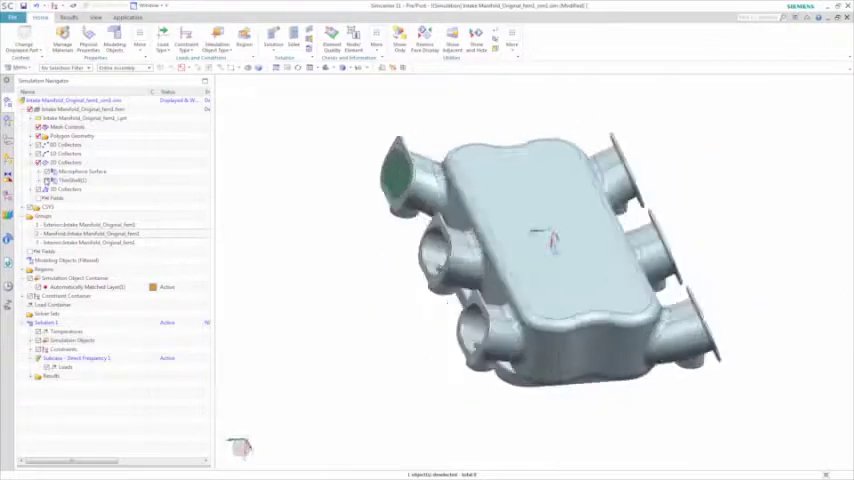
Step: Apply an enforced motion displacement load to the inlet face and set its displacement units
left_click(186, 40)
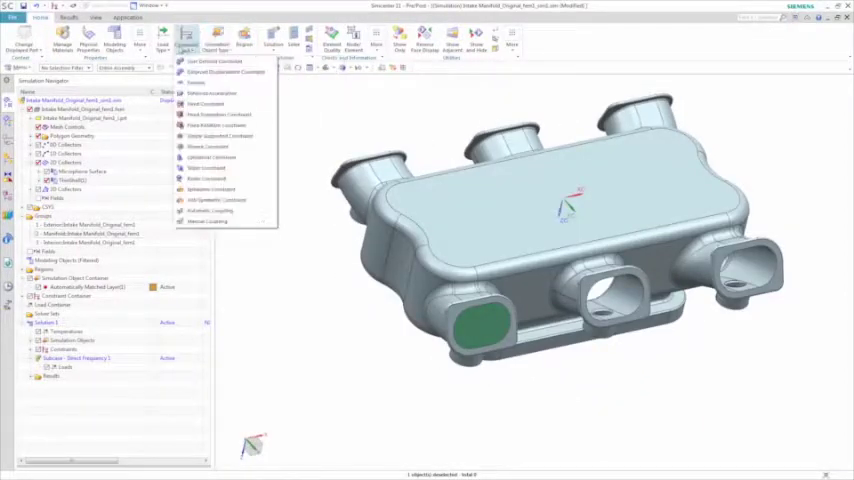
left_click(220, 72)
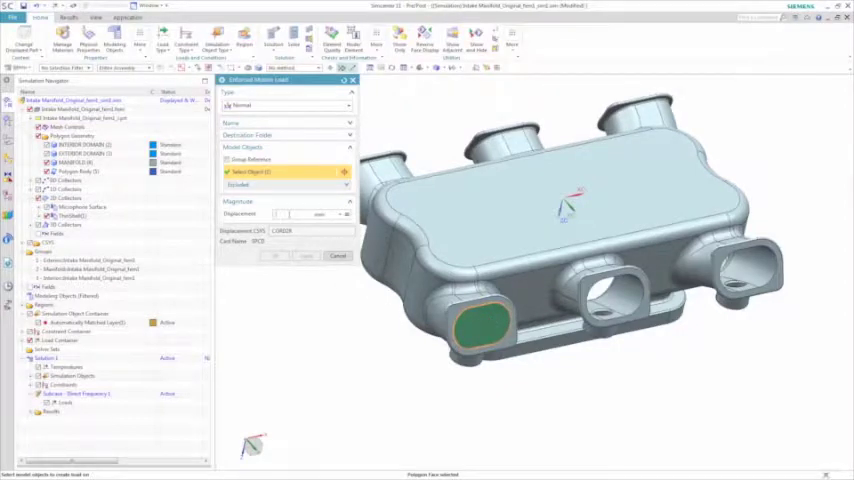
left_click(346, 215)
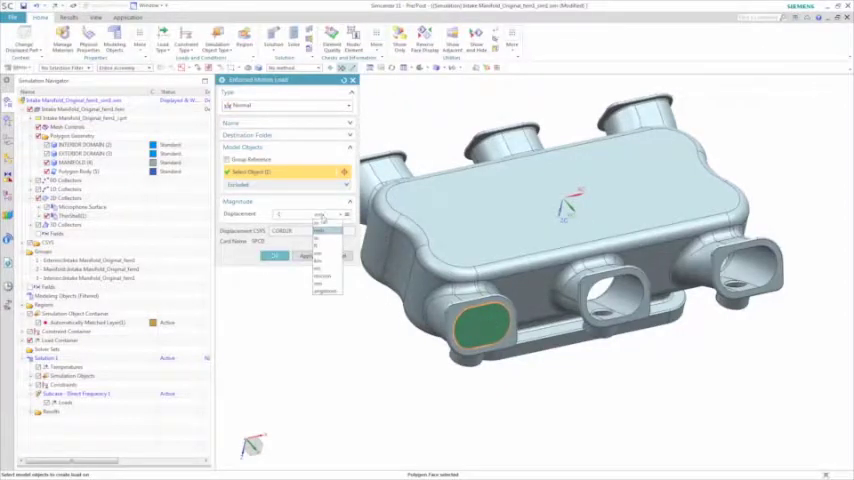
left_click(275, 257)
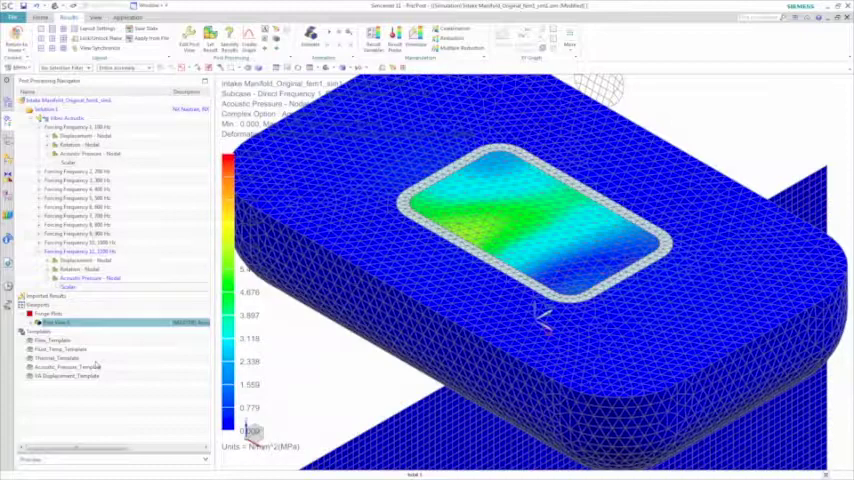
Step: Show the 1100 Hz acoustic pressure on a field plane beside the manifold's displacement result
left_click(67, 366)
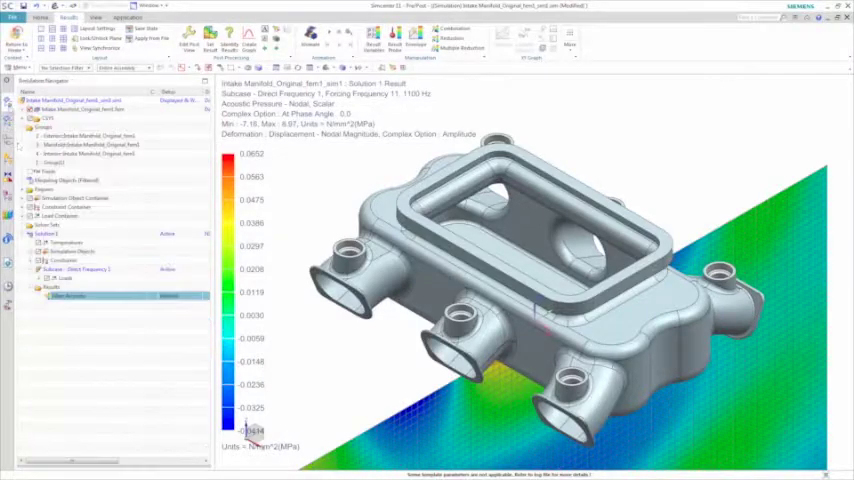
left_click(90, 144)
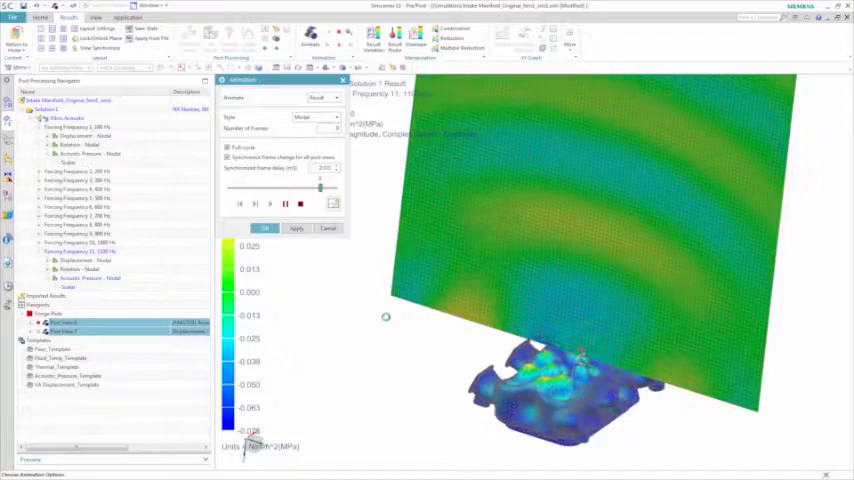
Step: Animate the acoustic pressure field
left_click(299, 204)
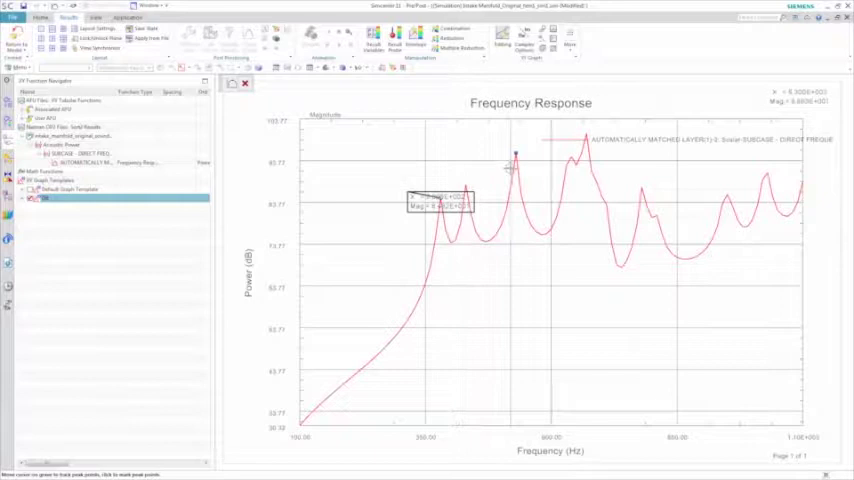
mouse_move(586, 138)
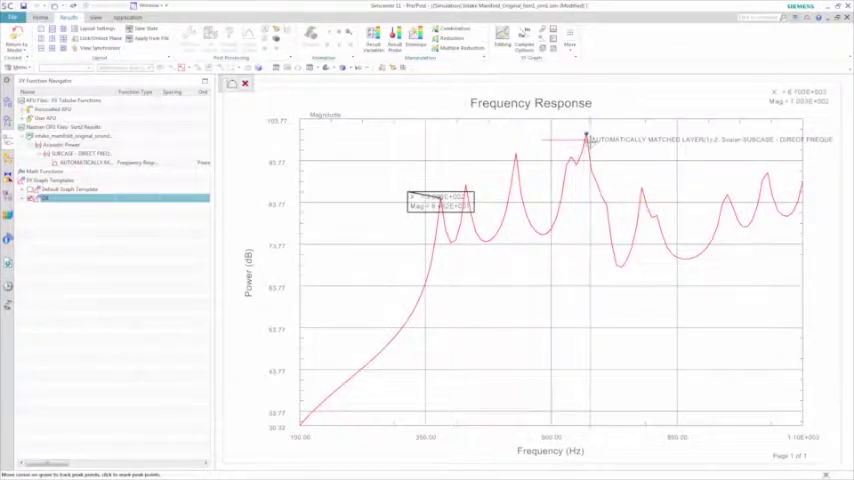
mouse_move(640, 183)
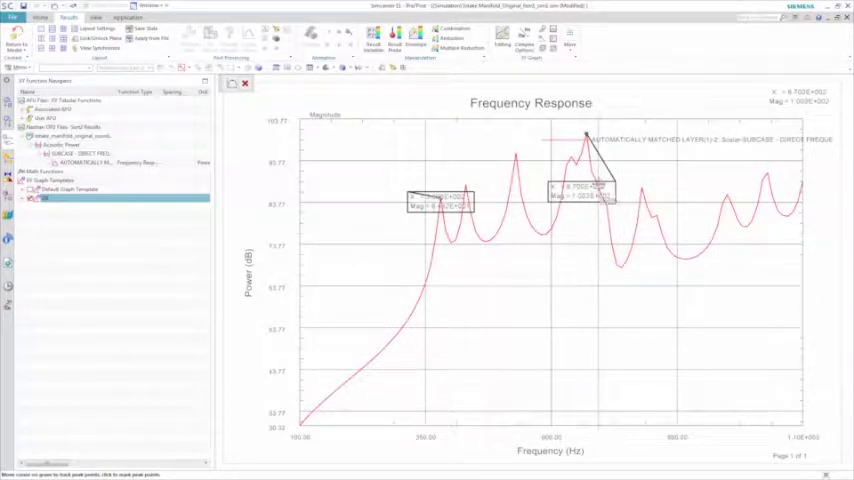
Step: Reposition the peak value label on the frequency response graph
left_click_drag(580, 190, 690, 307)
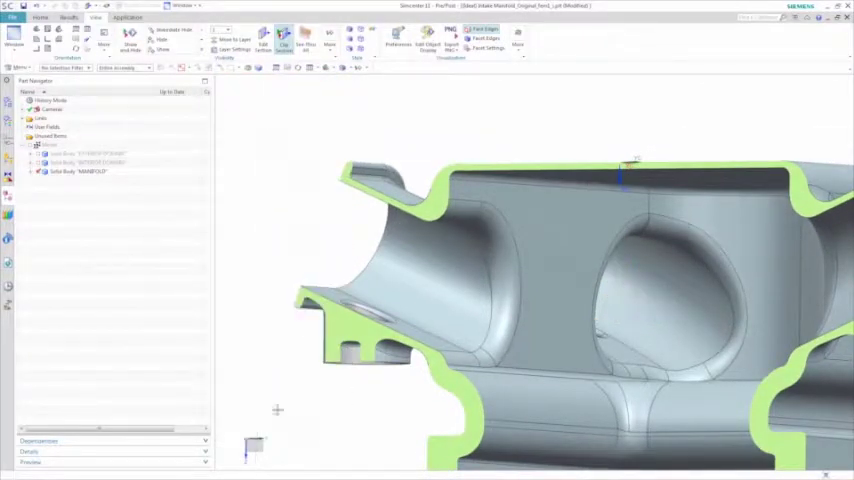
Step: Update the simulation and import the second design's acoustic results into the XY Function Navigator
left_click(68, 18)
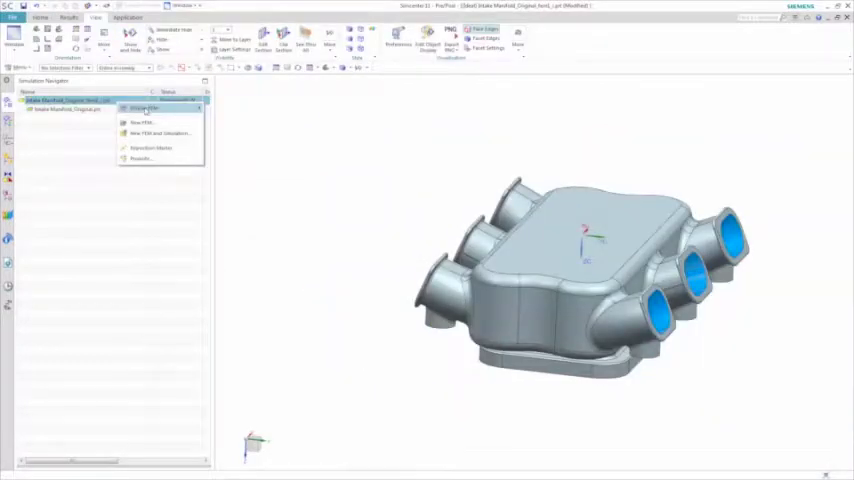
left_click(143, 108)
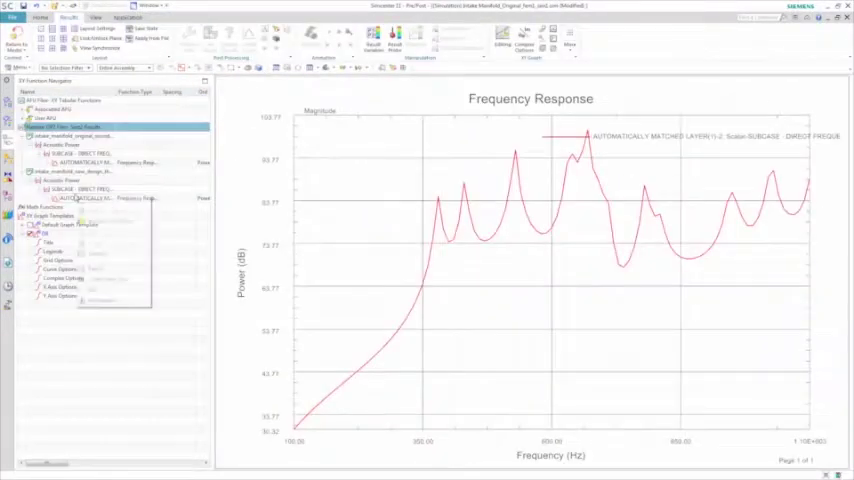
Step: Bring up plotting options for the second design's acoustic power curve
right_click(85, 197)
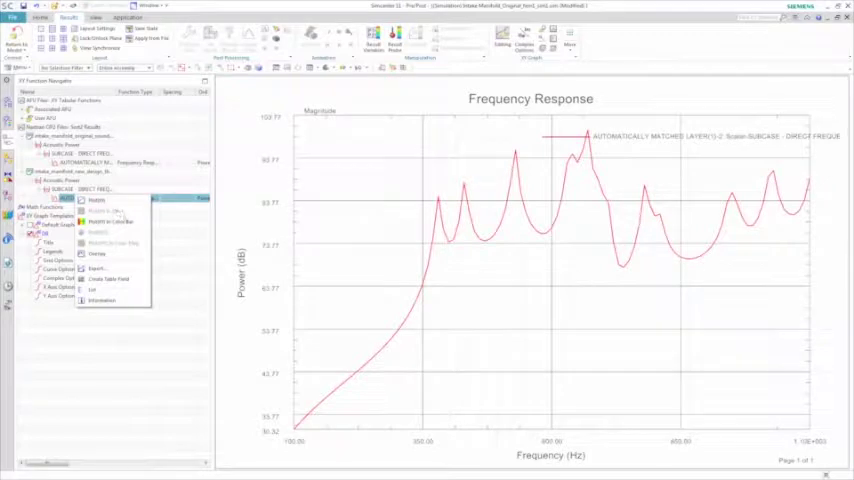
mouse_move(110, 254)
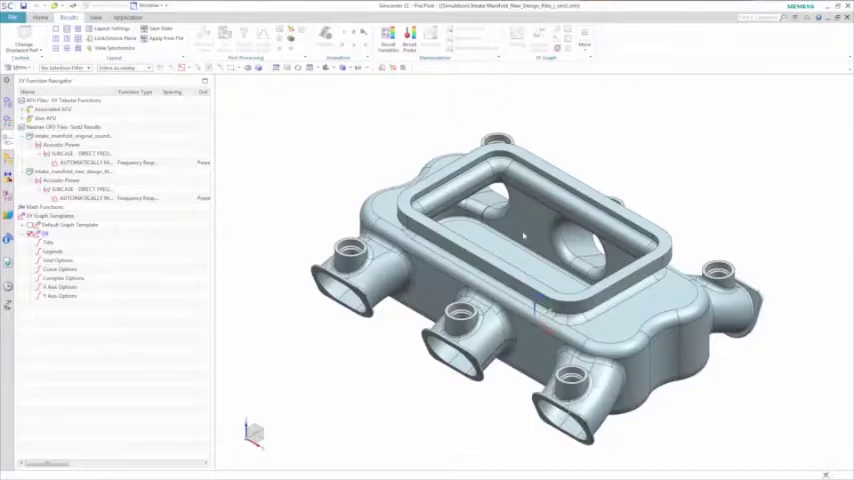
mouse_move(327, 188)
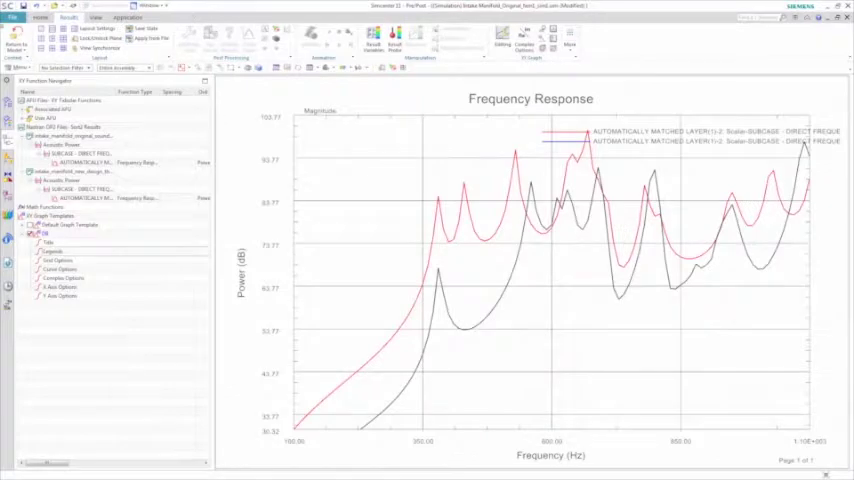
Step: Overlay the ribbed design's acoustic power curve onto the existing graph
right_click(60, 127)
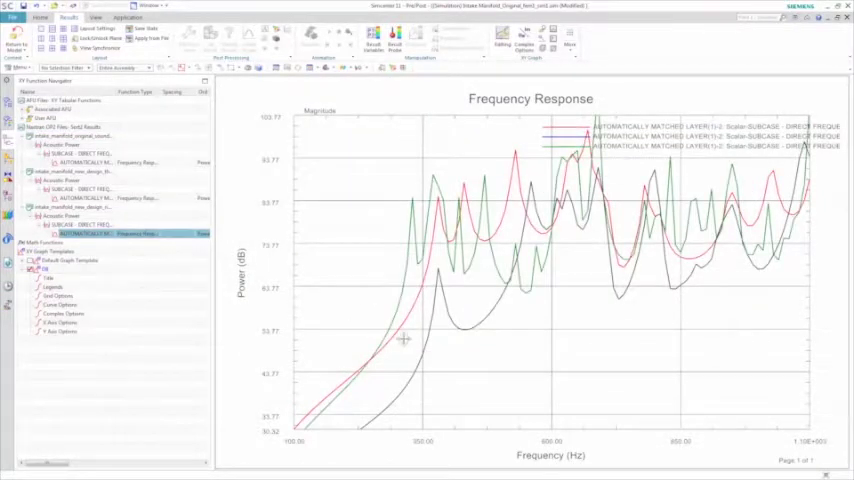
mouse_move(688, 293)
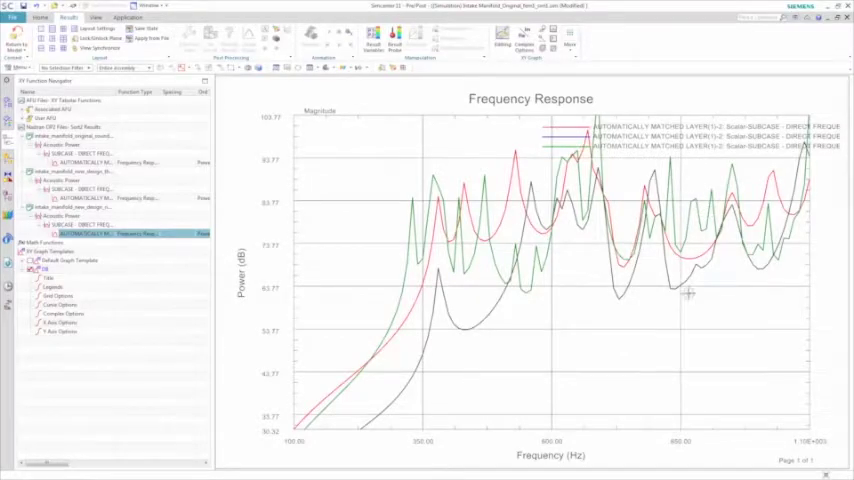